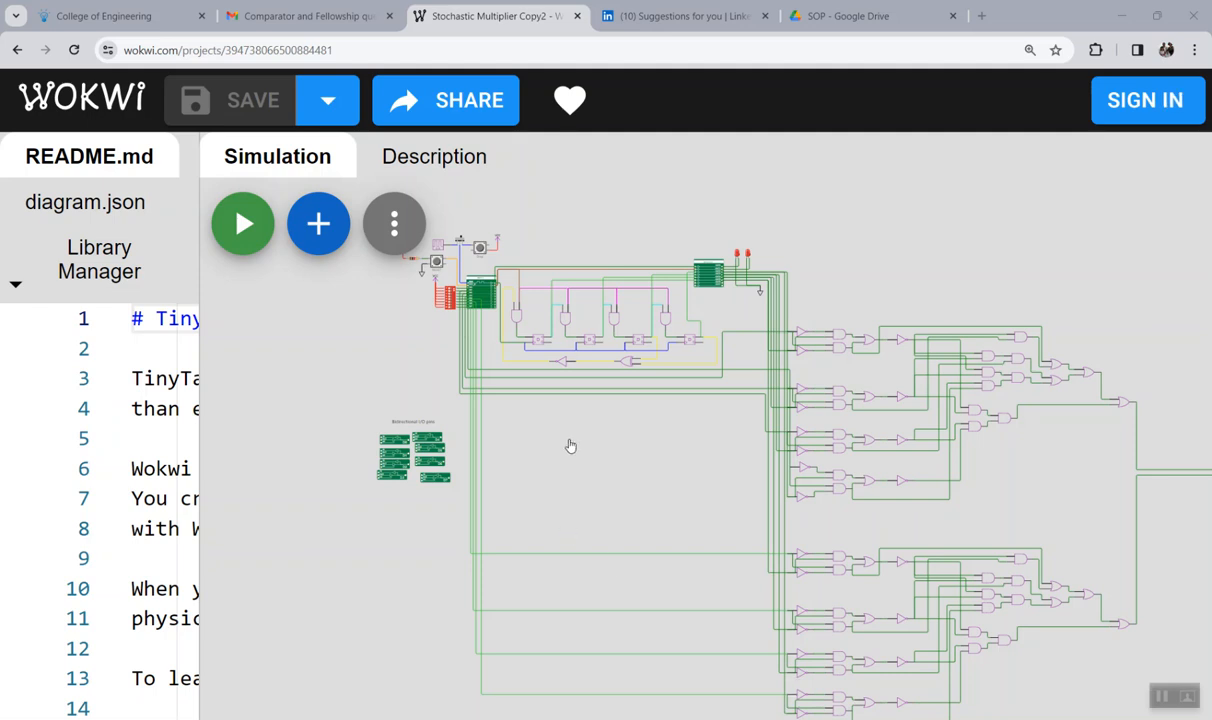
mouse_move(500, 440)
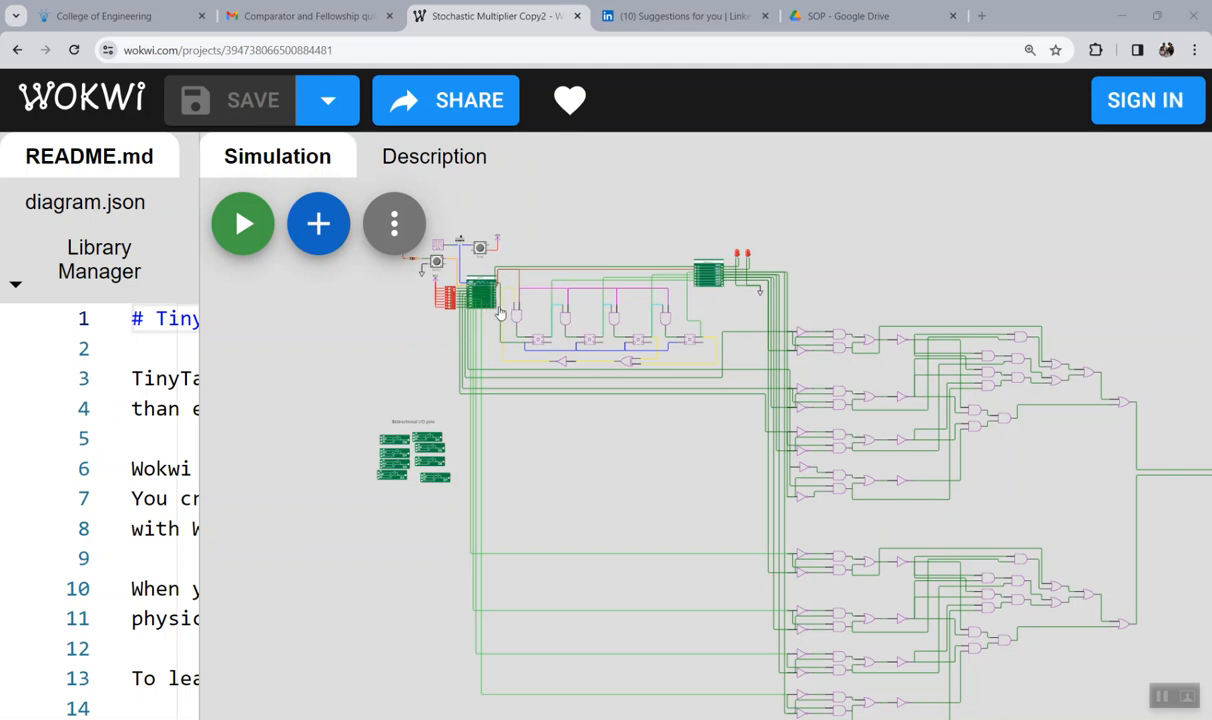
mouse_move(484, 358)
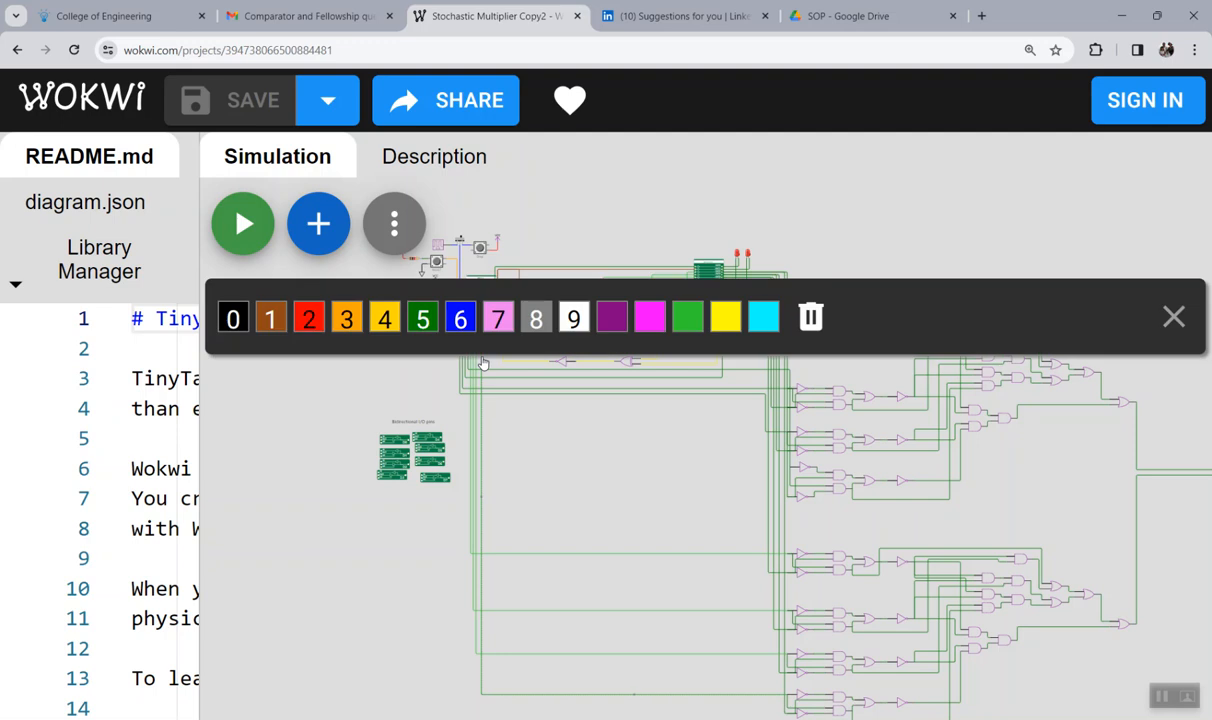
Colour the long bottom wire red and close the colour palette.
click(308, 318)
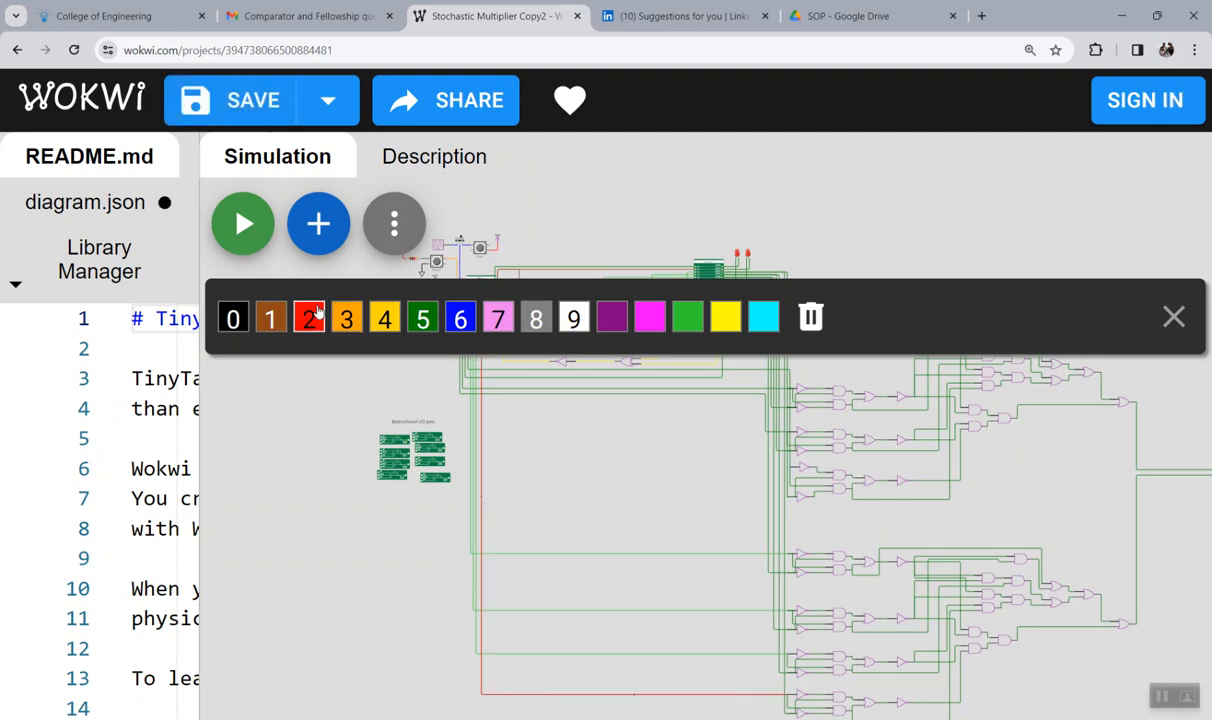
click(1172, 316)
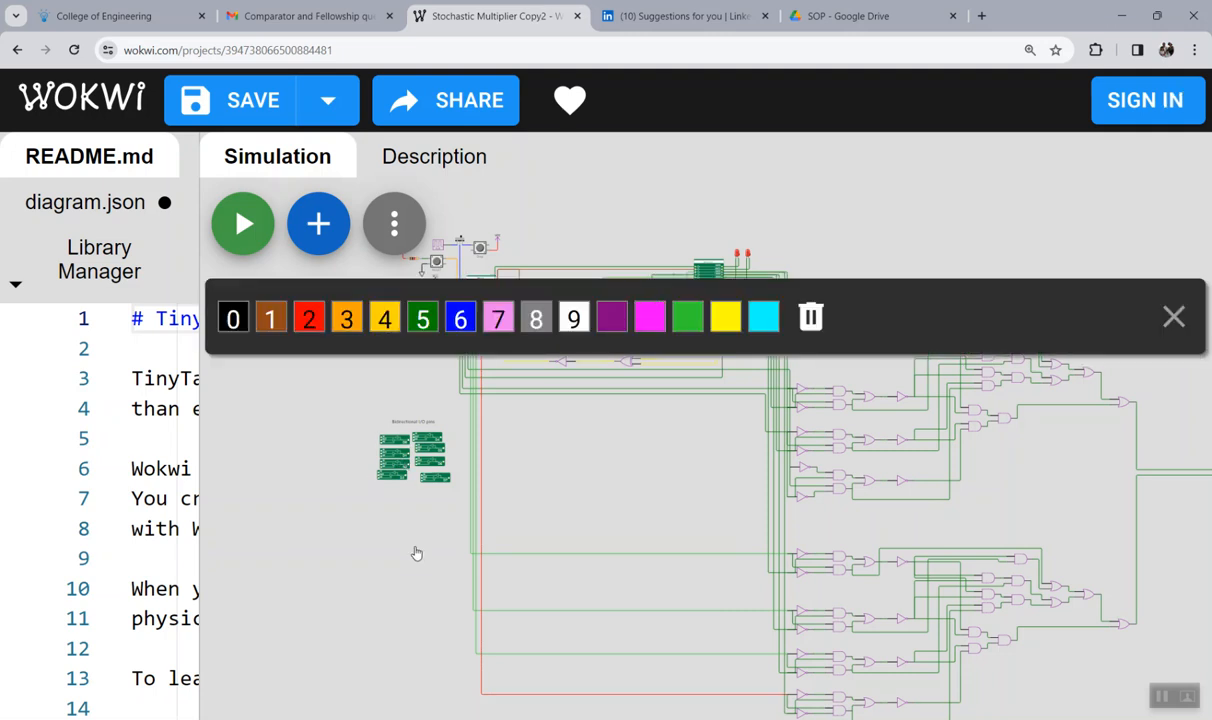
click(1172, 316)
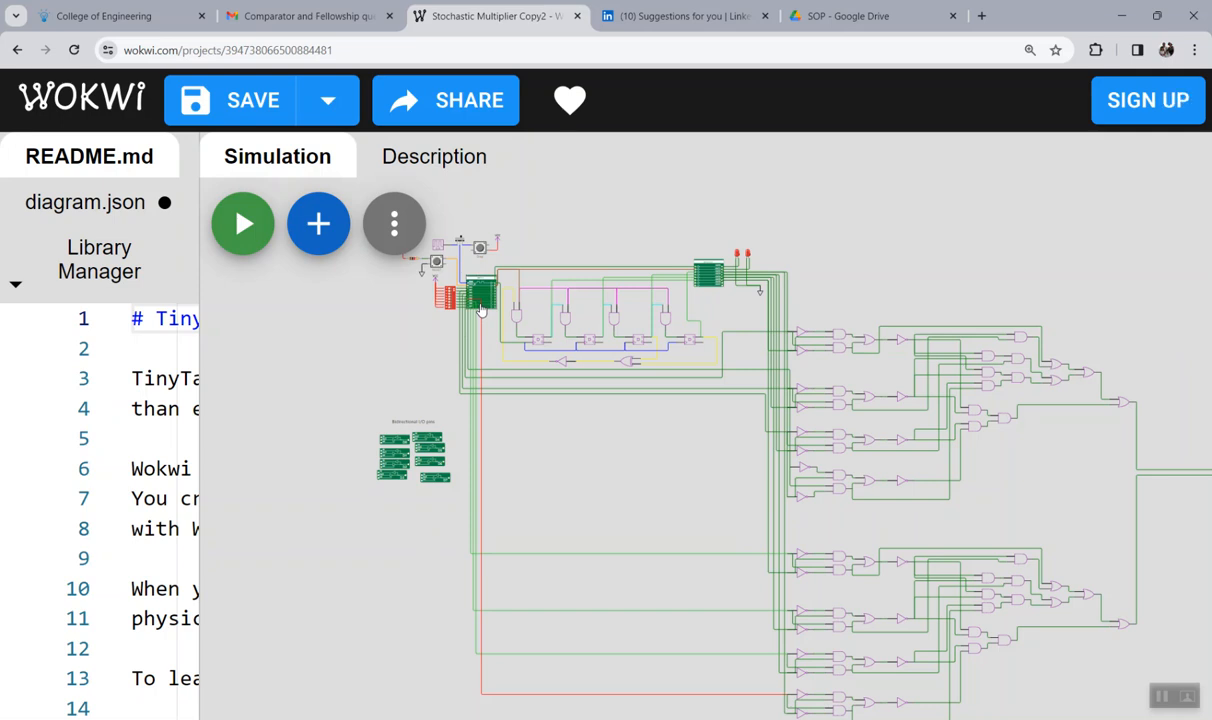
Redraw the left input chip's wire endpoints so they attach to the proper pins.
right_click(480, 262)
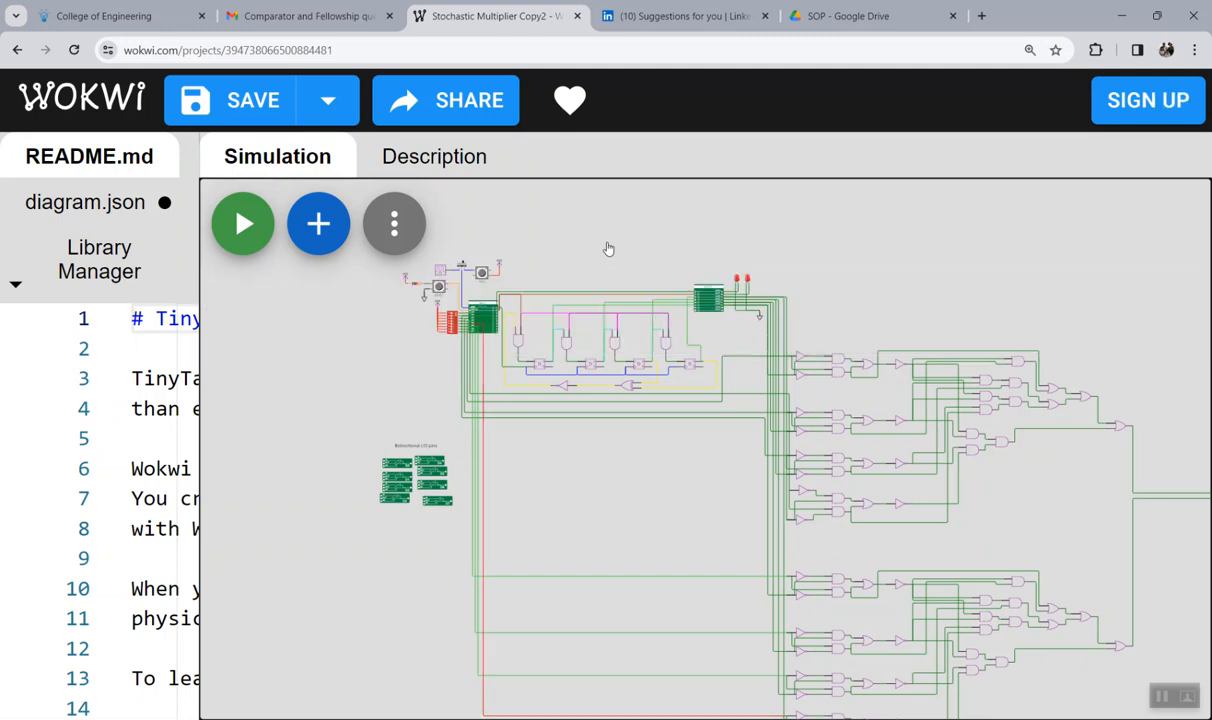
mouse_move(486, 380)
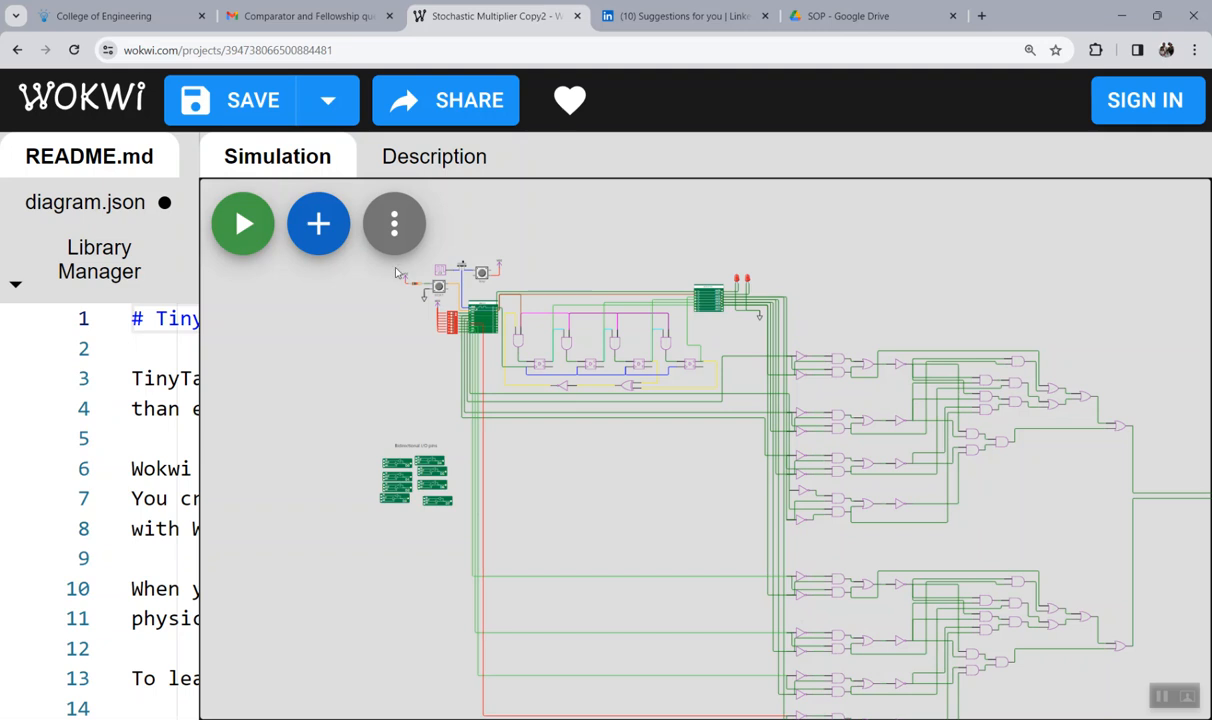
click(392, 224)
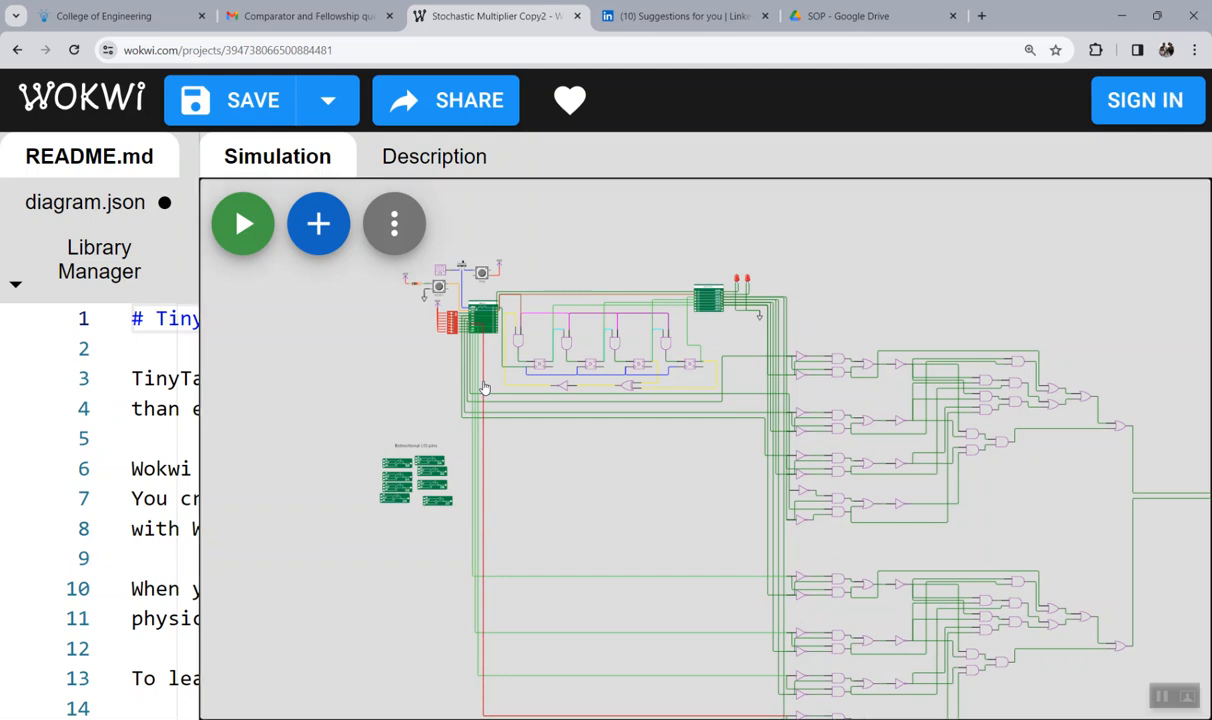
mouse_move(496, 330)
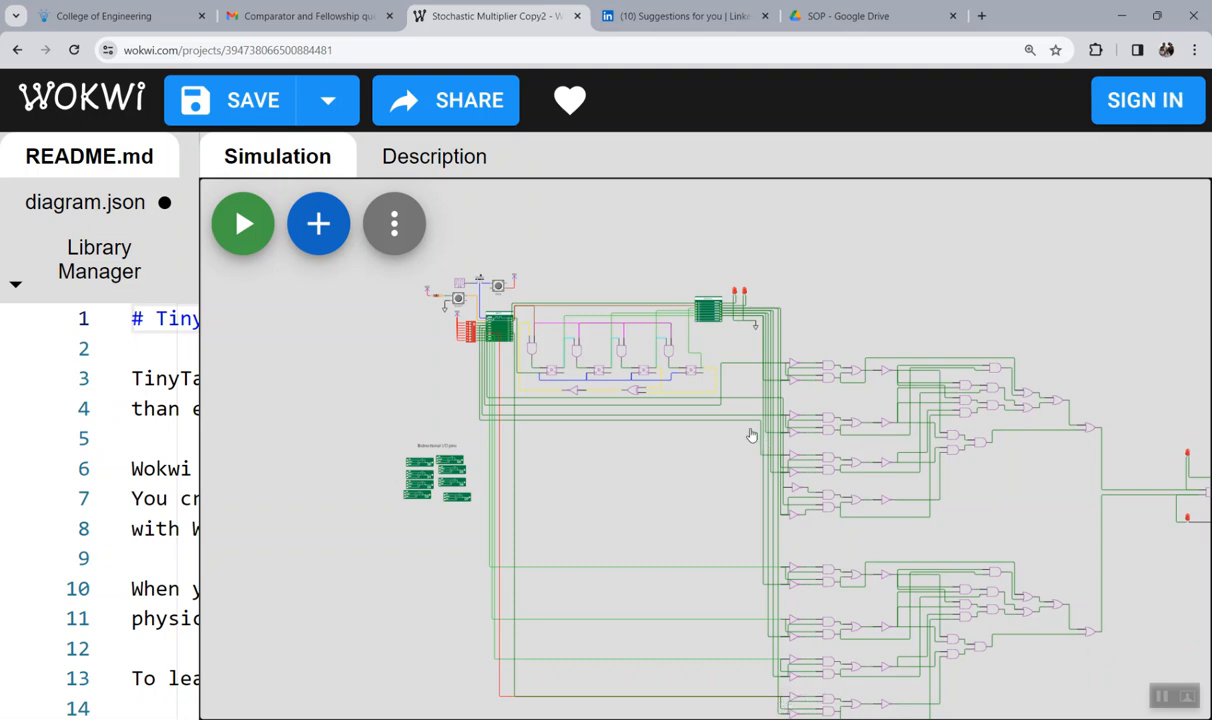
mouse_move(628, 340)
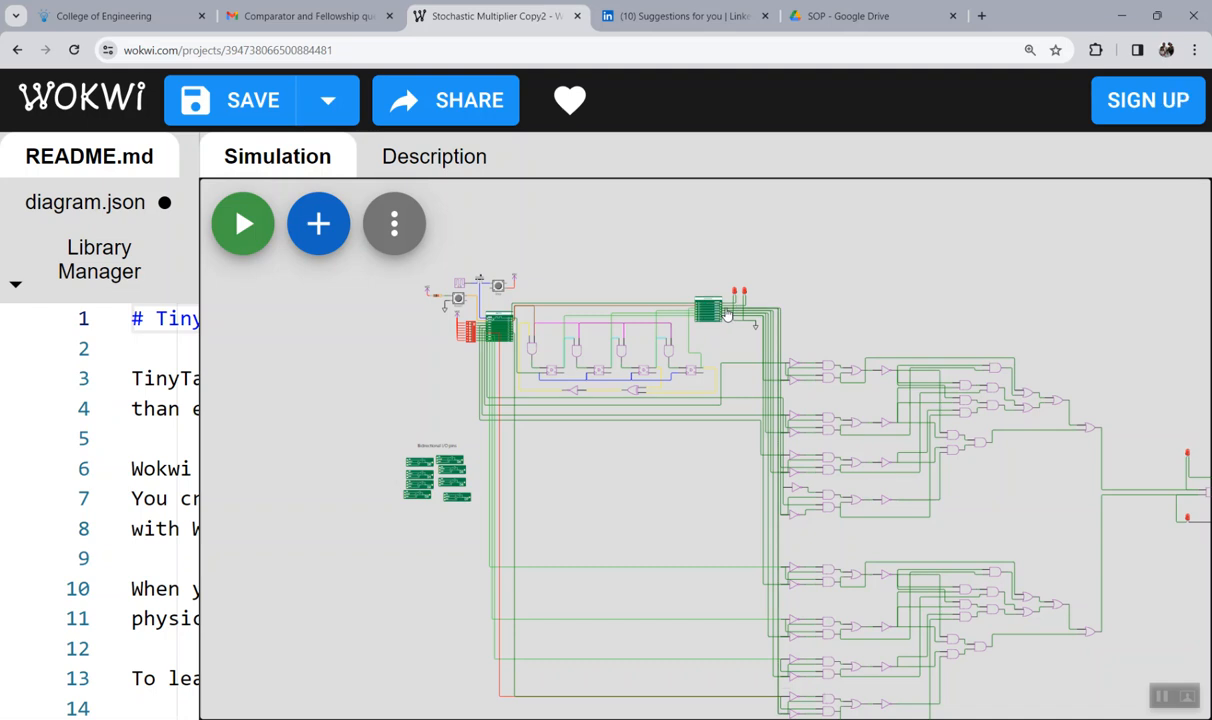
mouse_move(704, 344)
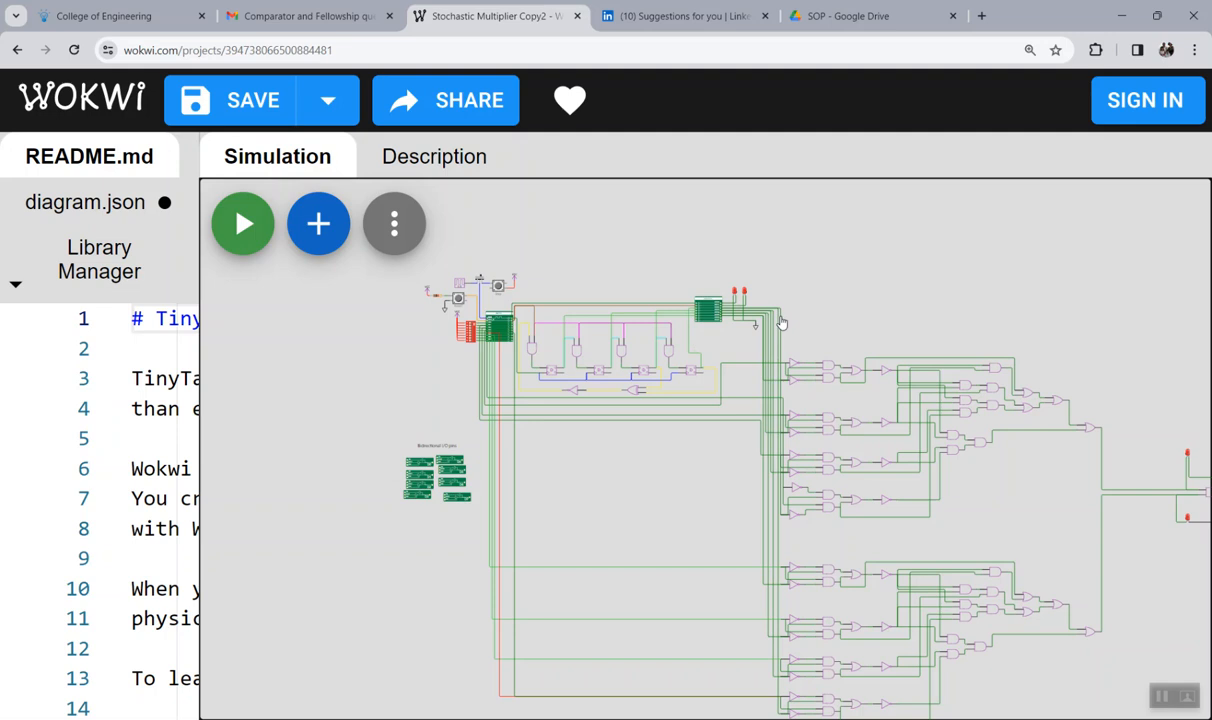
mouse_move(782, 324)
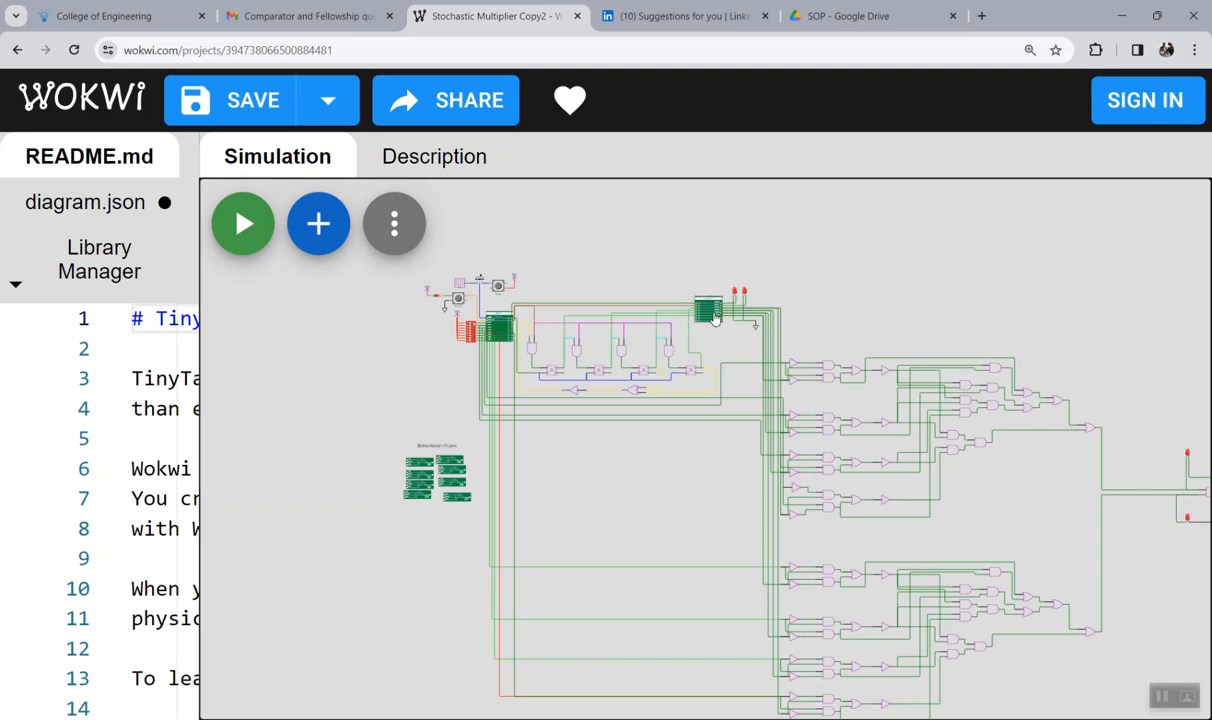
mouse_move(1188, 332)
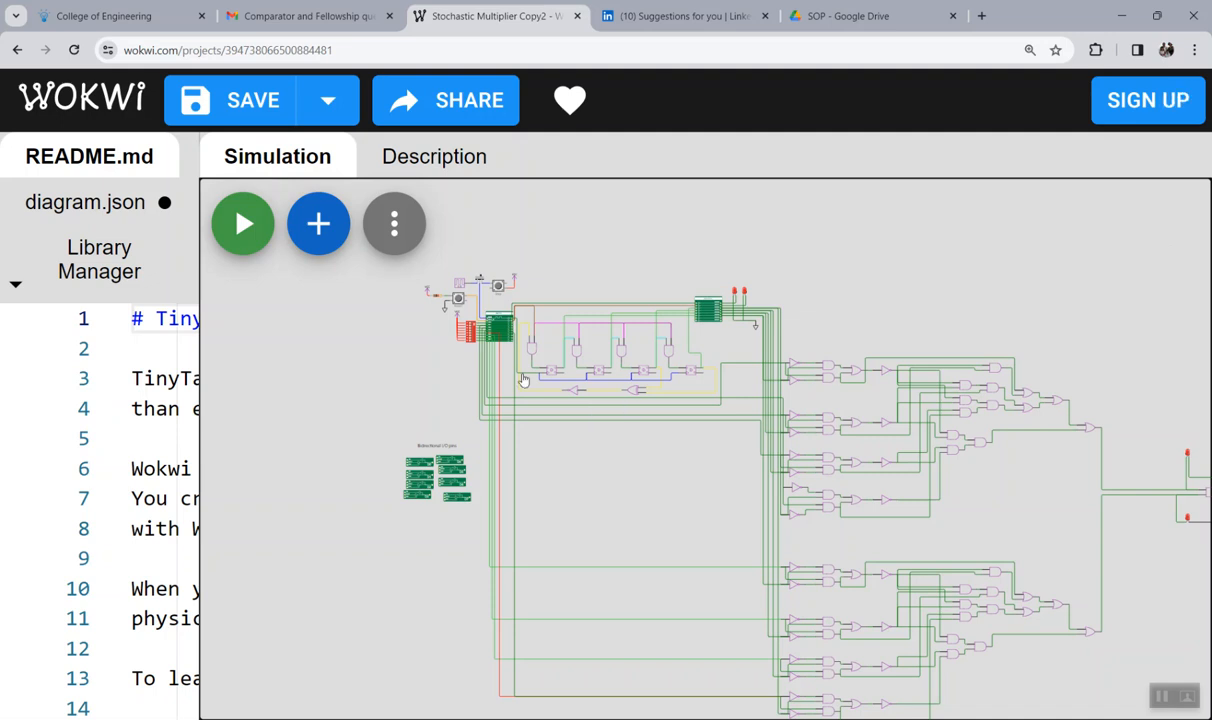
mouse_move(360, 358)
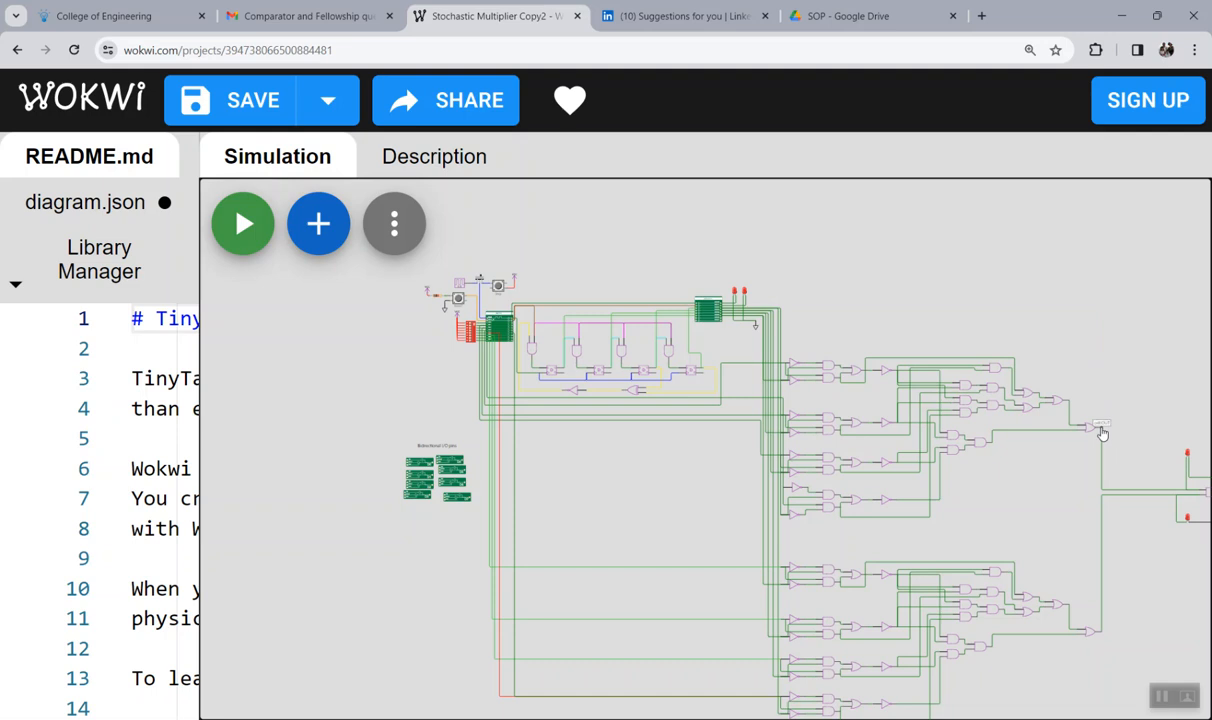
mouse_move(1100, 636)
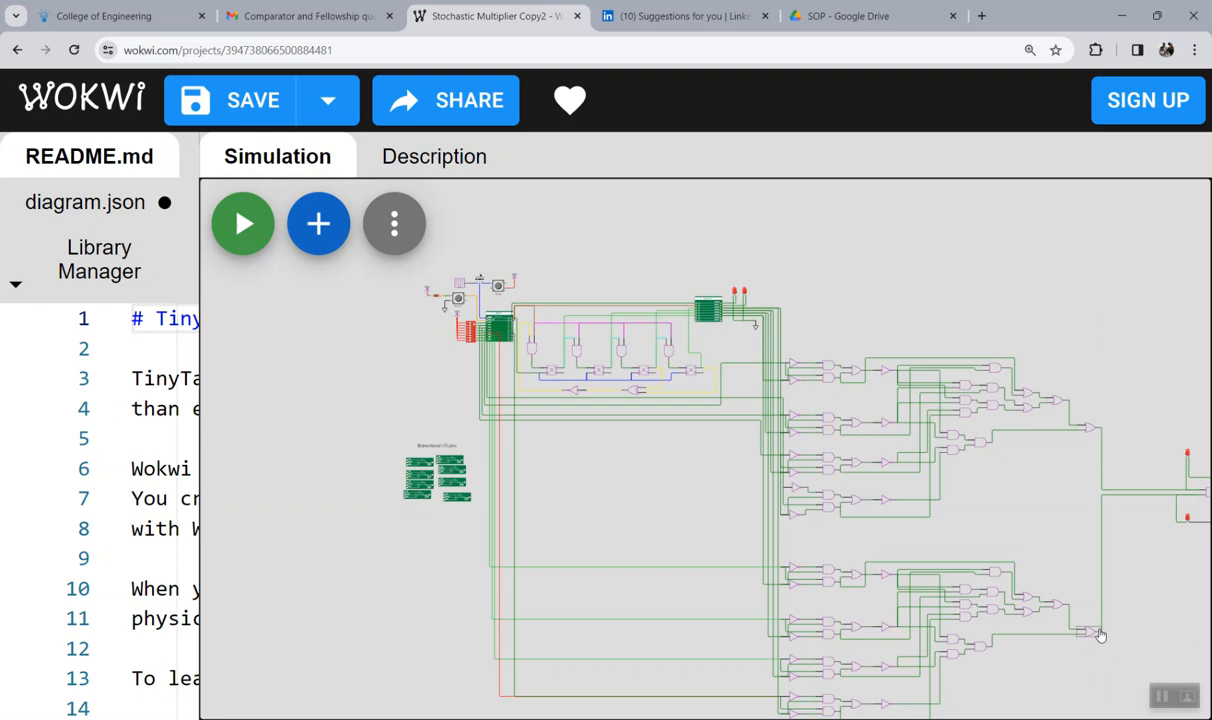
mouse_move(1160, 578)
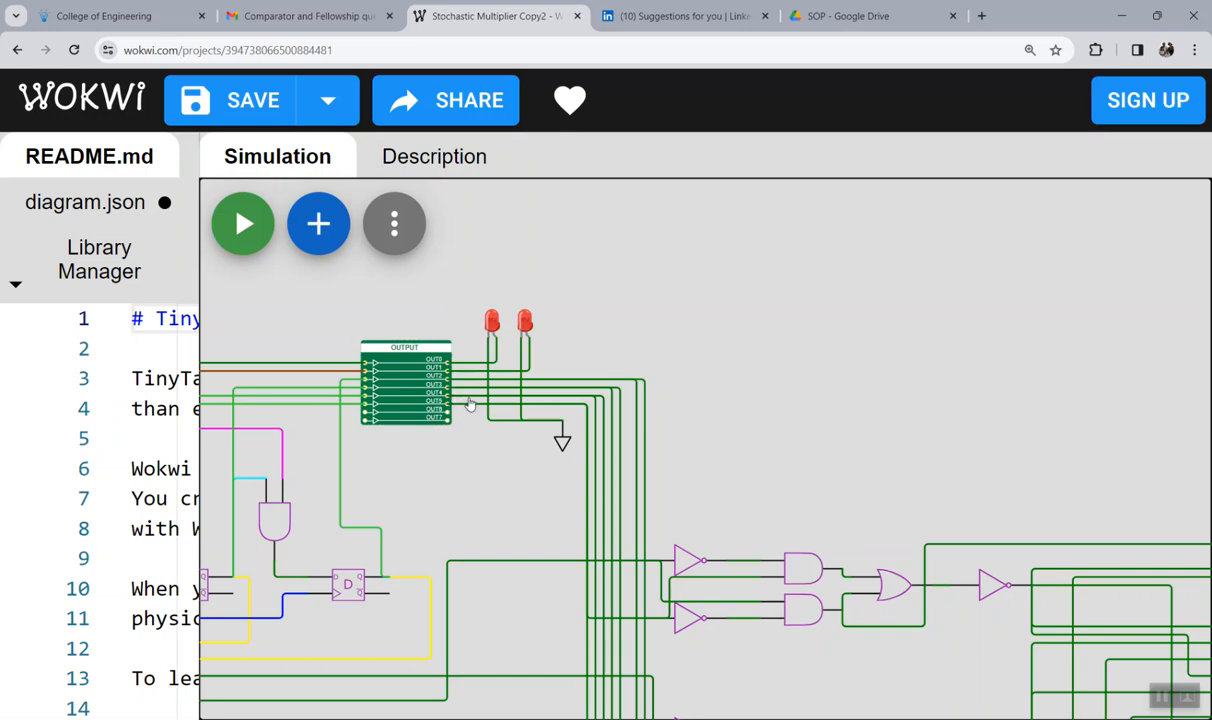
click(404, 384)
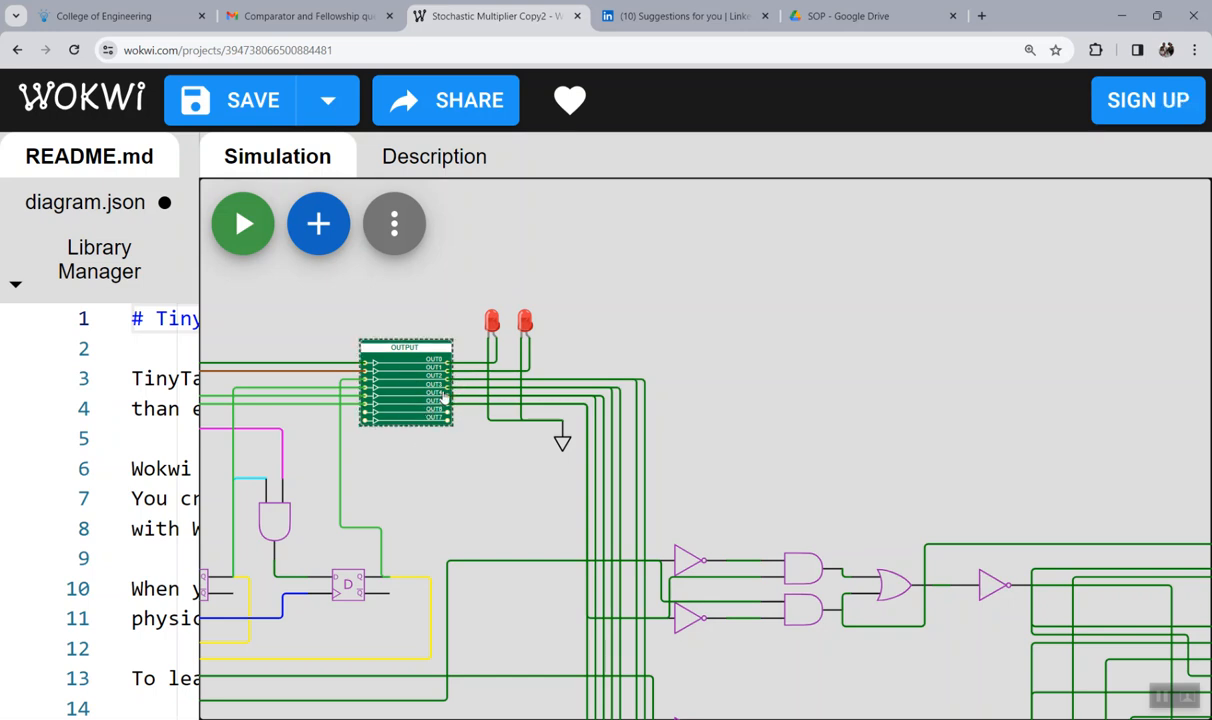